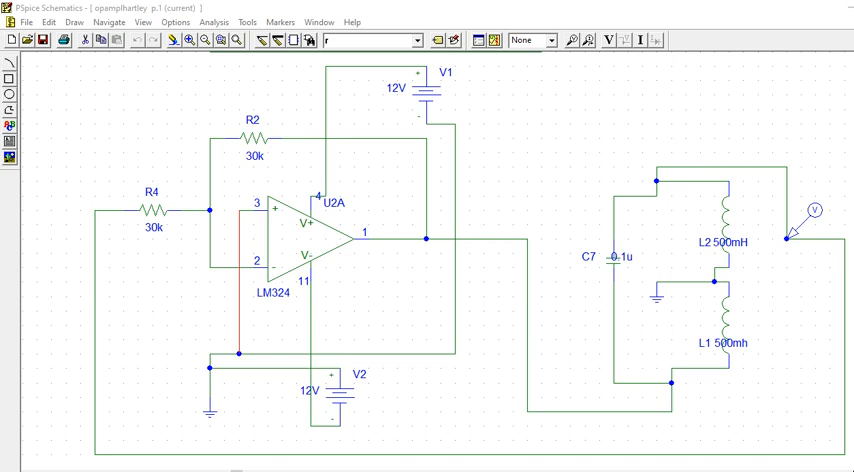
{"action": "mouse_move", "coordinate": [639, 207]}
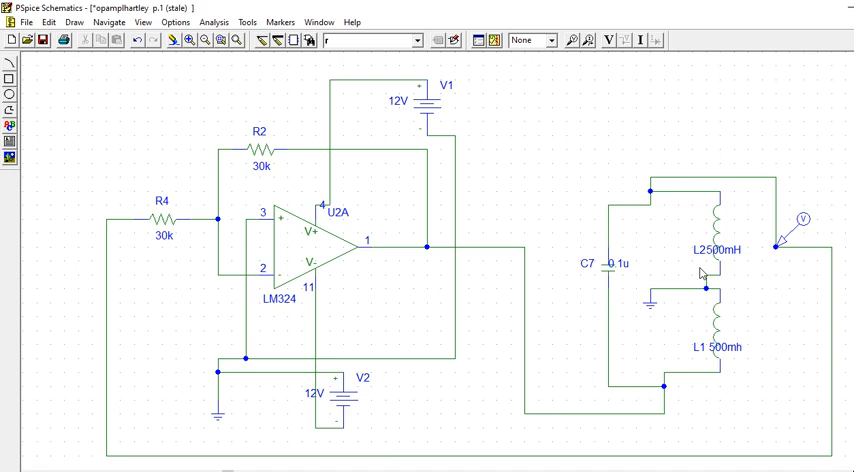
{"action": "mouse_move", "coordinate": [296, 306]}
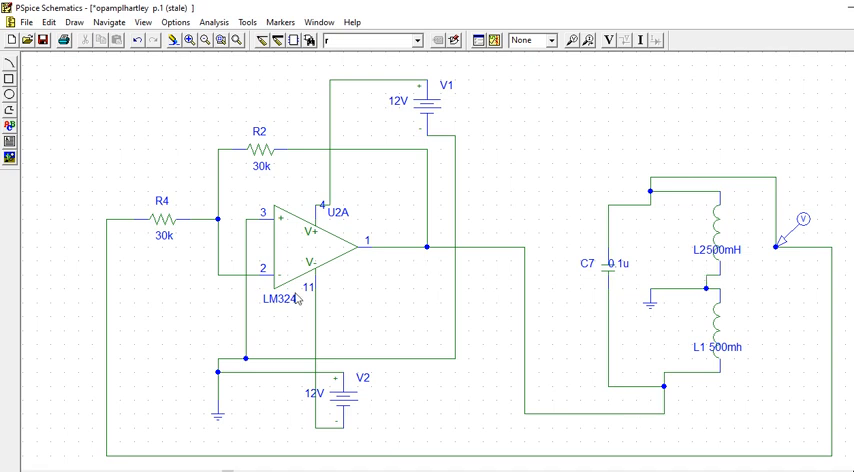
{"action": "mouse_move", "coordinate": [200, 211]}
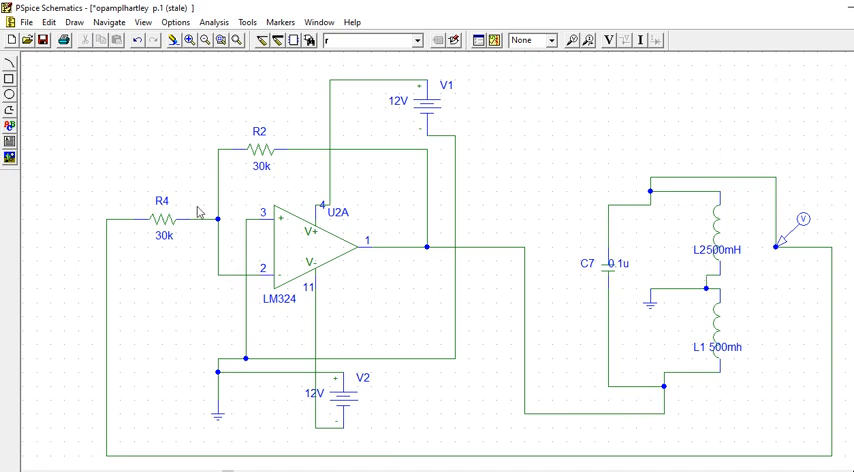
{"action": "mouse_move", "coordinate": [324, 309]}
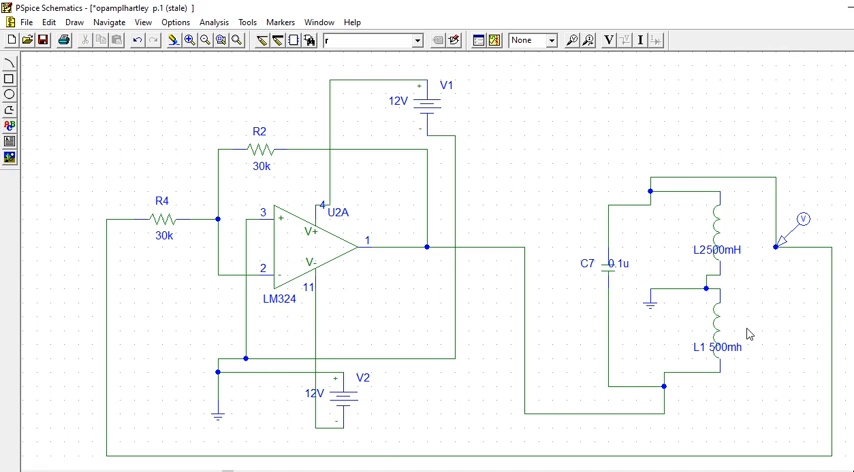
{"action": "mouse_move", "coordinate": [547, 351]}
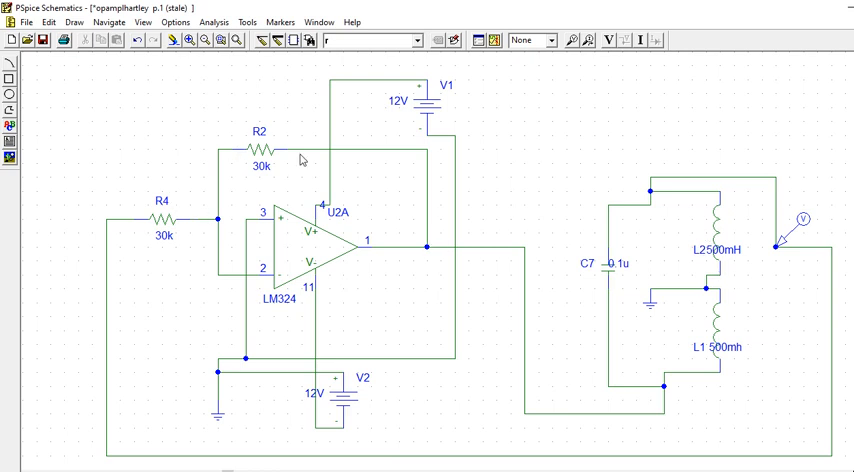
{"action": "left_click", "coordinate": [213, 21]}
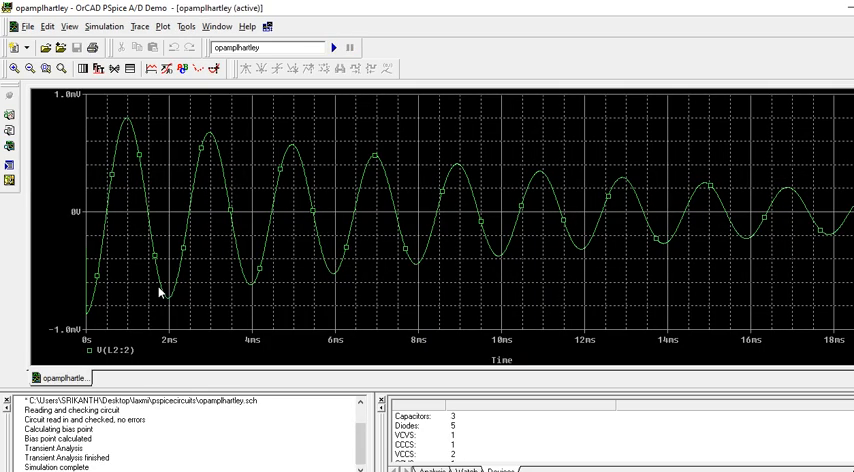
{"action": "mouse_move", "coordinate": [249, 124]}
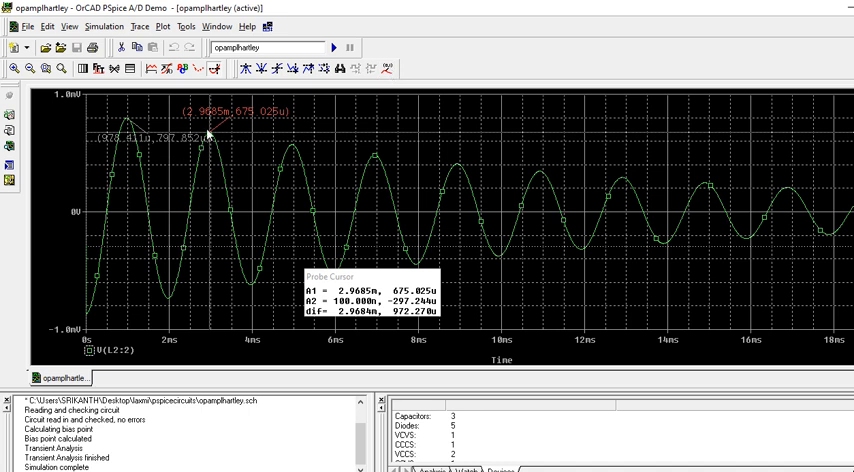
{"action": "mouse_move", "coordinate": [215, 140]}
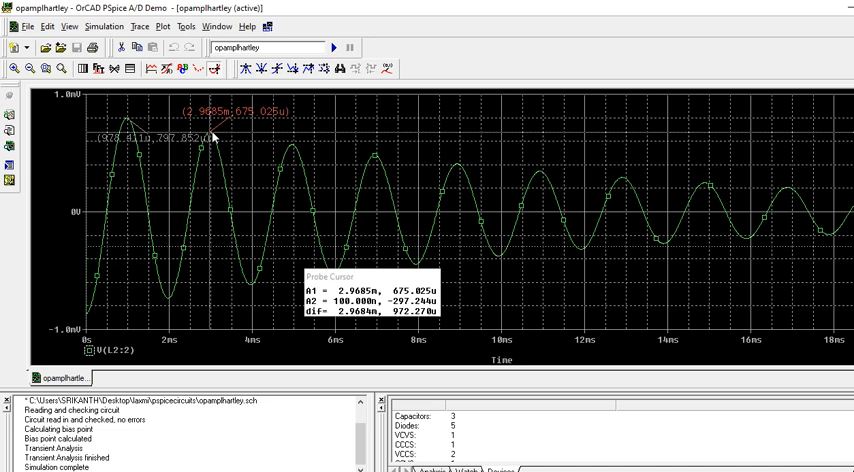
{"action": "mouse_move", "coordinate": [130, 138]}
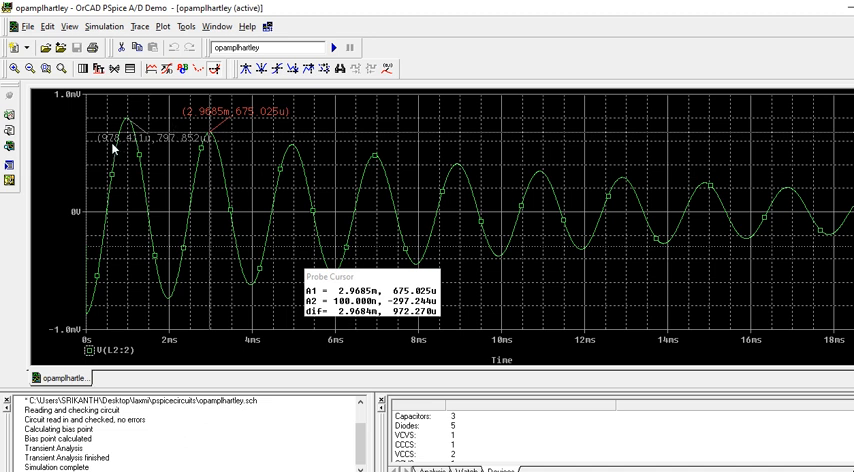
{"action": "mouse_move", "coordinate": [111, 147]}
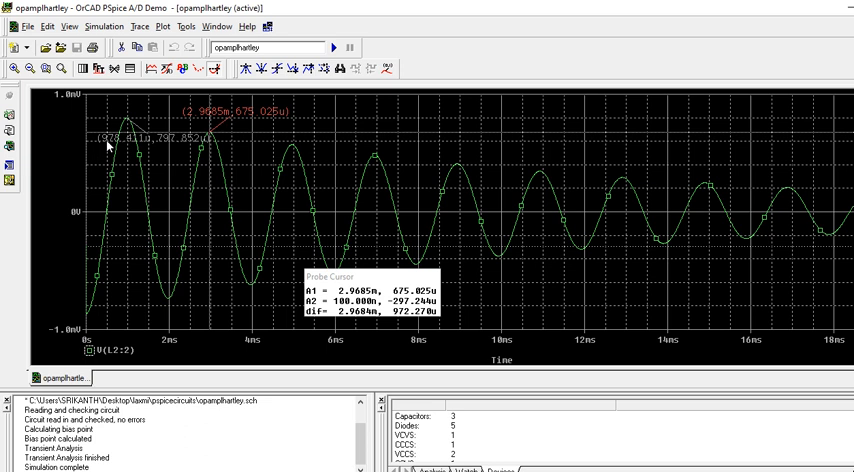
{"action": "mouse_move", "coordinate": [210, 202]}
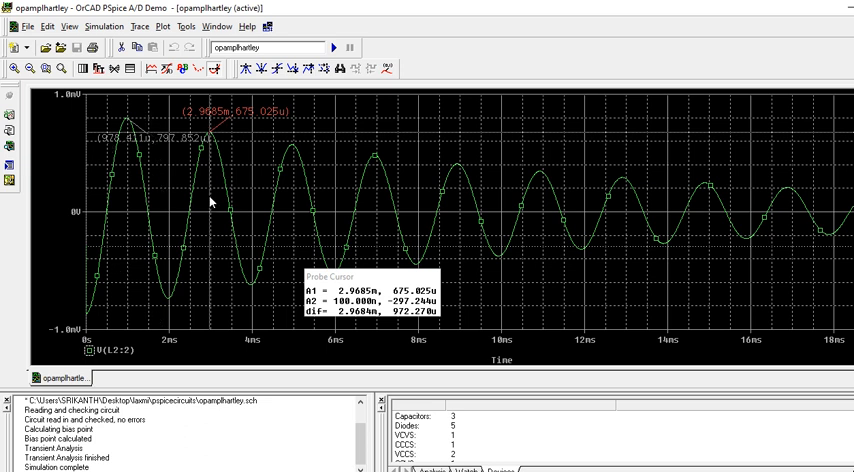
{"action": "mouse_move", "coordinate": [136, 107]}
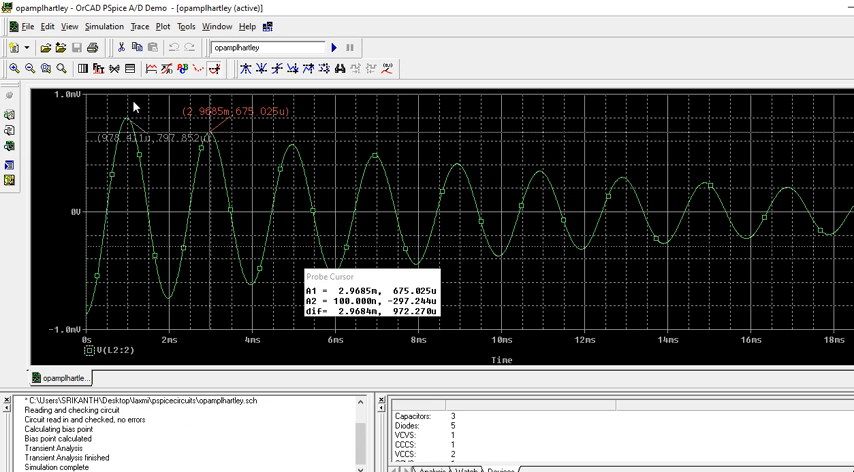
{"action": "mouse_move", "coordinate": [153, 251]}
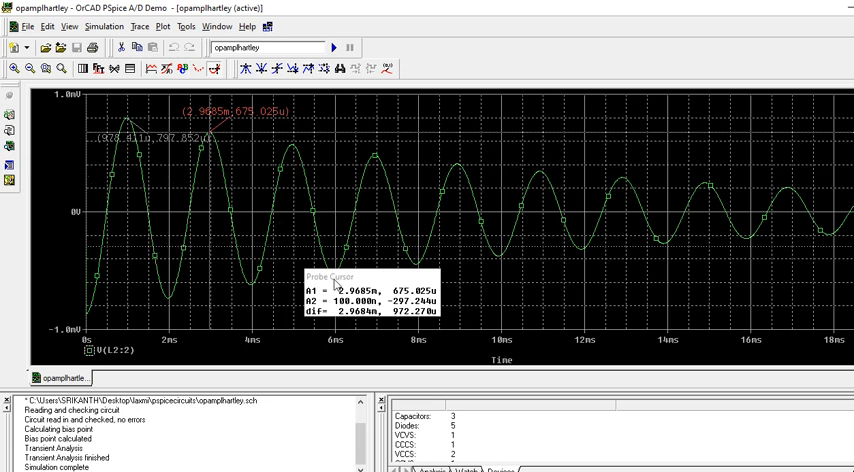
{"action": "mouse_move", "coordinate": [703, 308]}
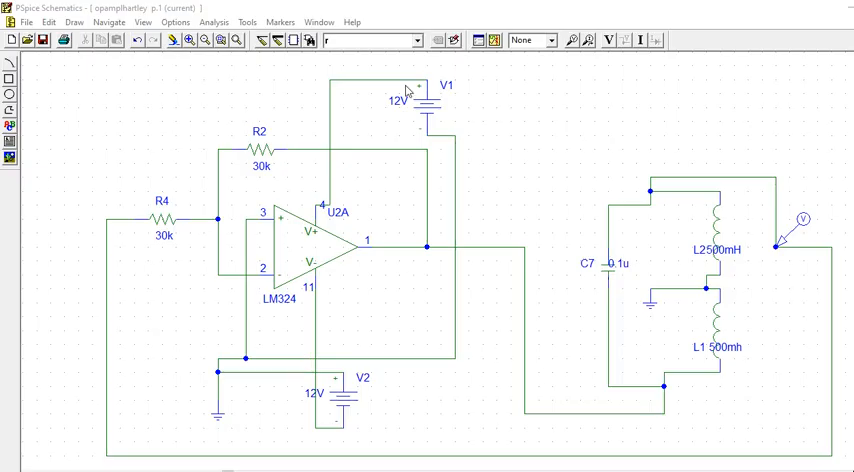
{"action": "mouse_move", "coordinate": [527, 279]}
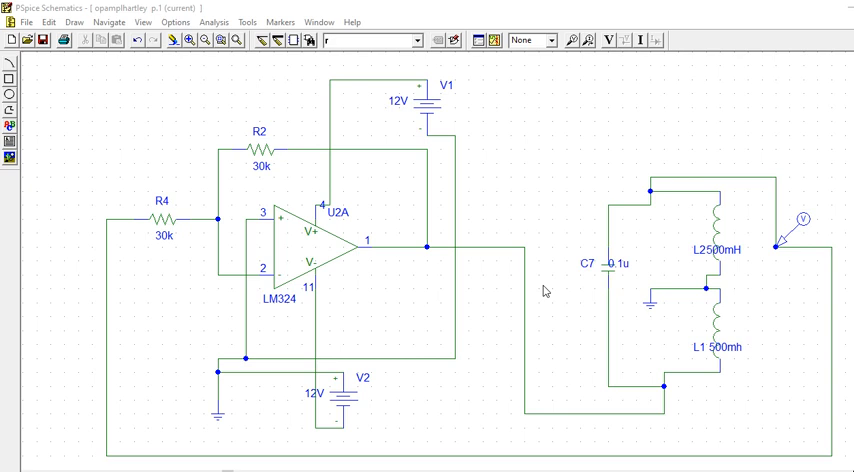
{"action": "mouse_move", "coordinate": [510, 317]}
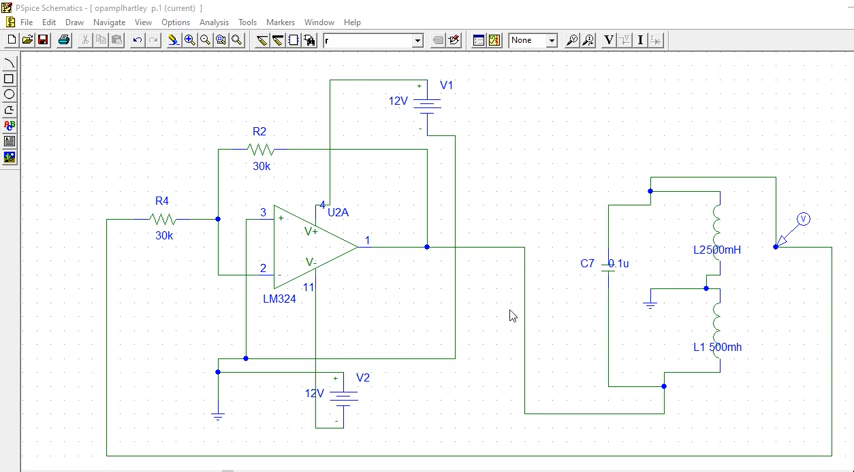
{"action": "mouse_move", "coordinate": [658, 269]}
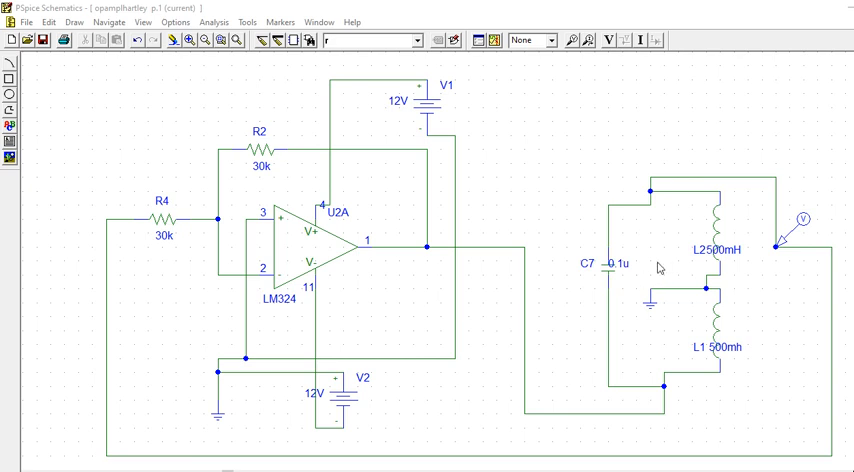
{"action": "mouse_move", "coordinate": [759, 377]}
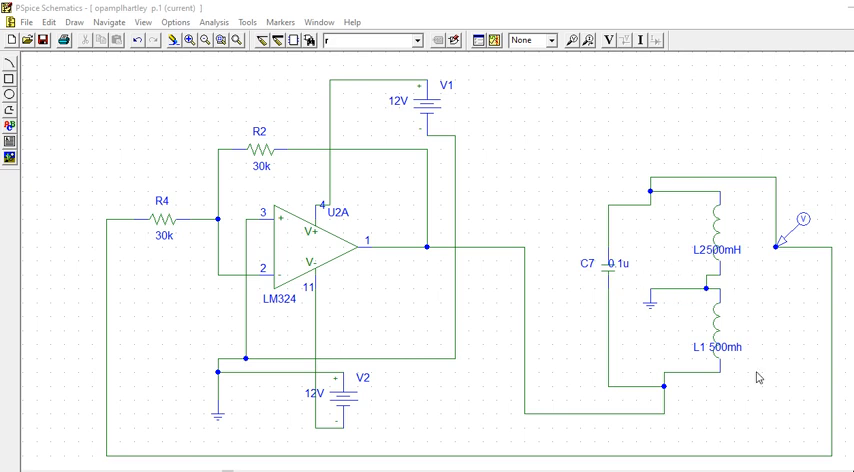